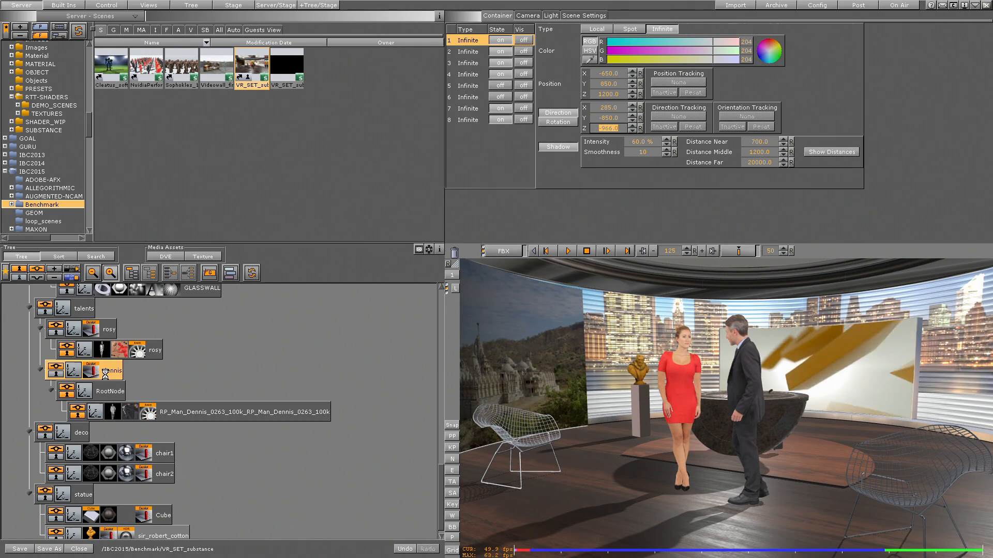
Select the floor element in the scene tree and bring up its substance shader settings
left_click(112, 370)
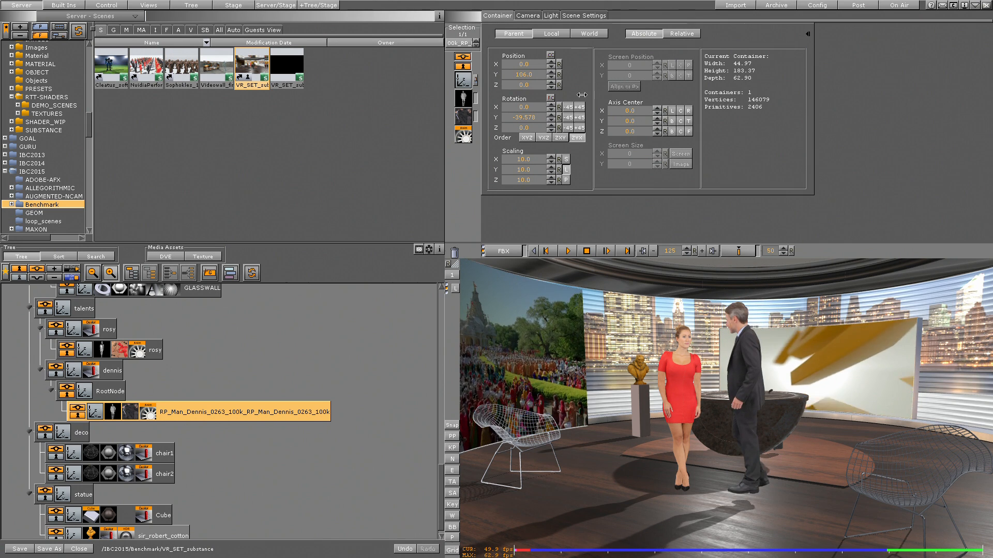
type("16.0")
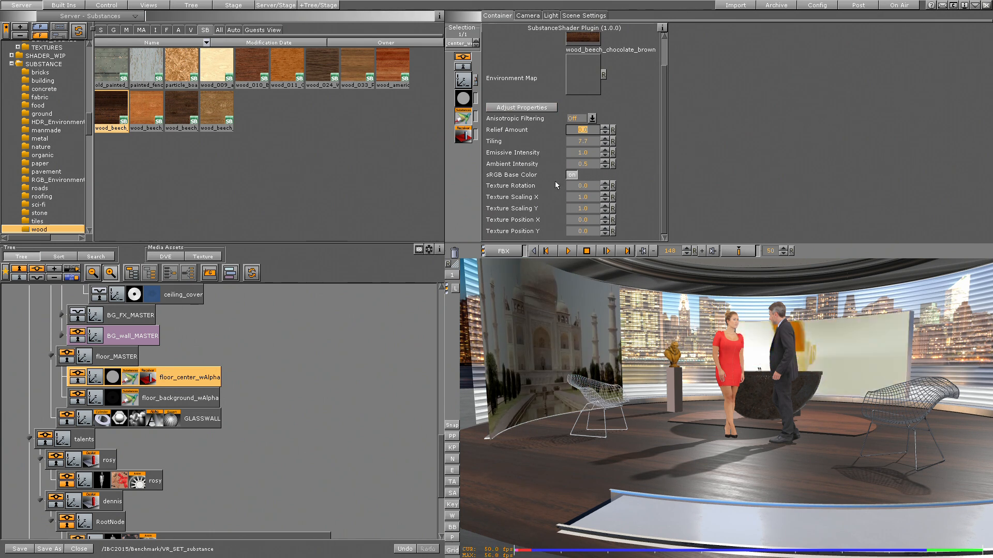
Bring up the wood substance's adjustable parameters and set the output resolution to 1024
left_click(520, 106)
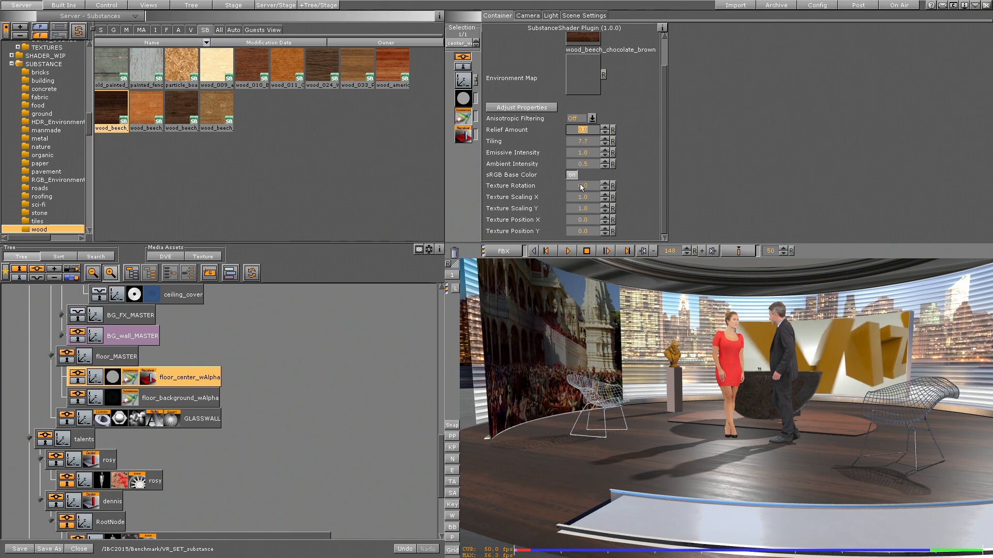
left_click(606, 128)
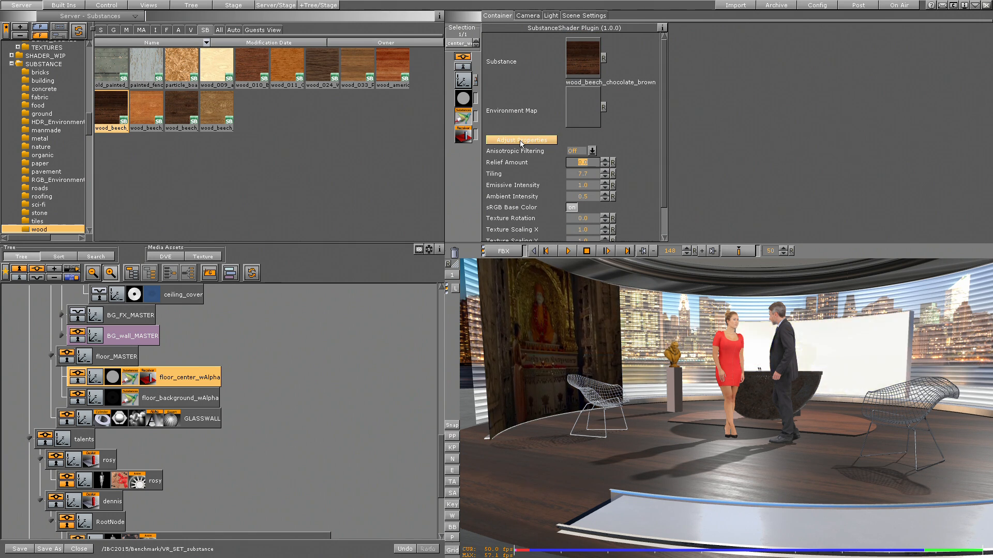
left_click(520, 139)
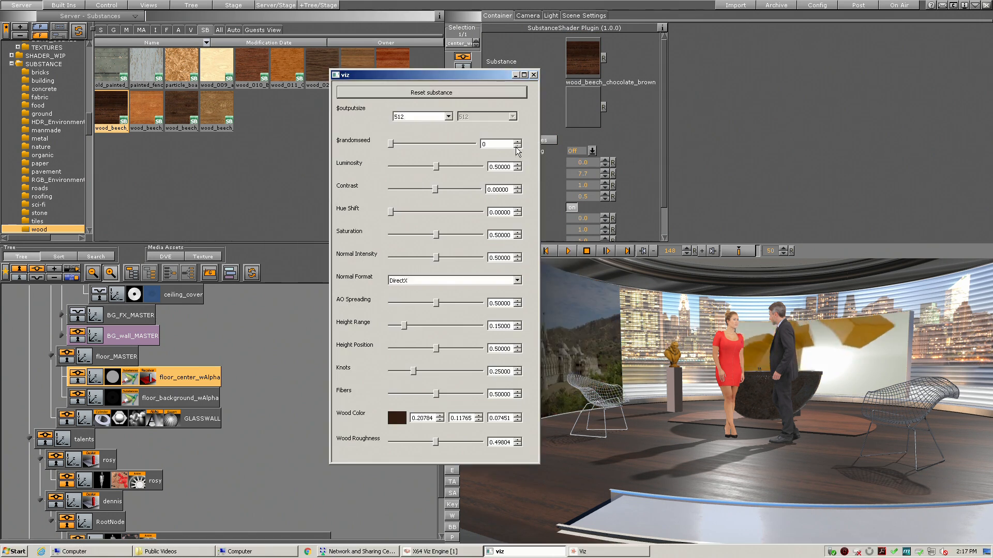
left_click(449, 115)
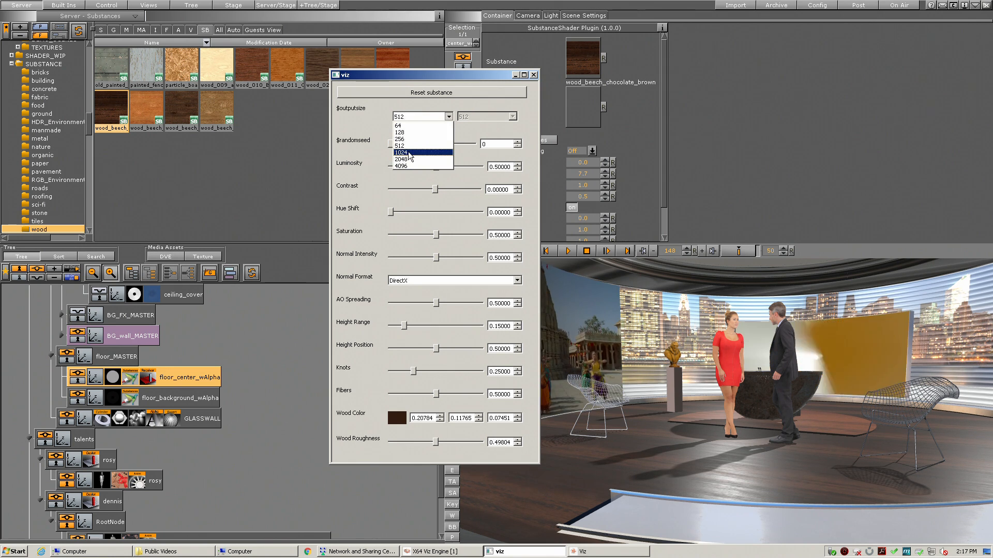
left_click(401, 152)
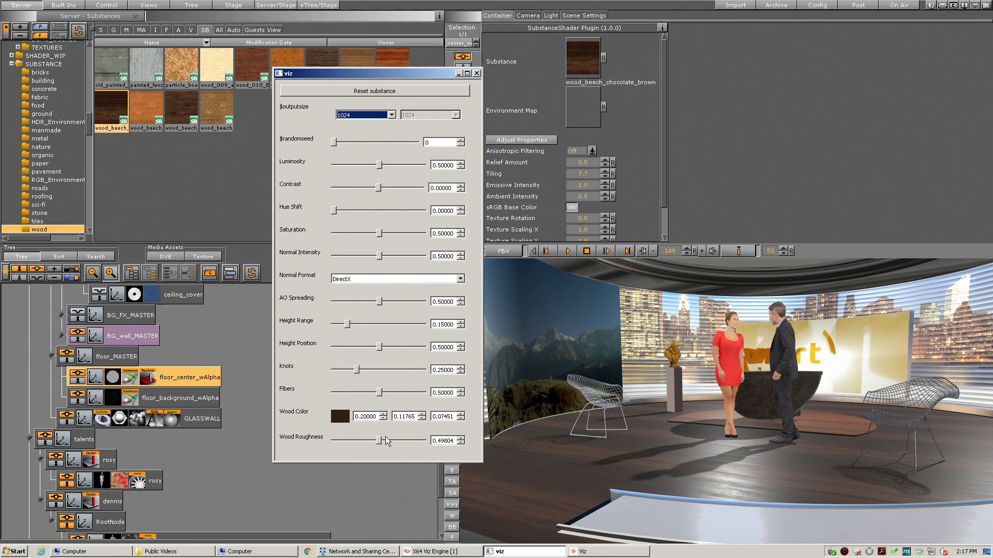
Set wood roughness near 0.45, OpenGL normal format, knots about 0.69, and fewer wood fibers
left_click_drag(383, 441, 361, 441)
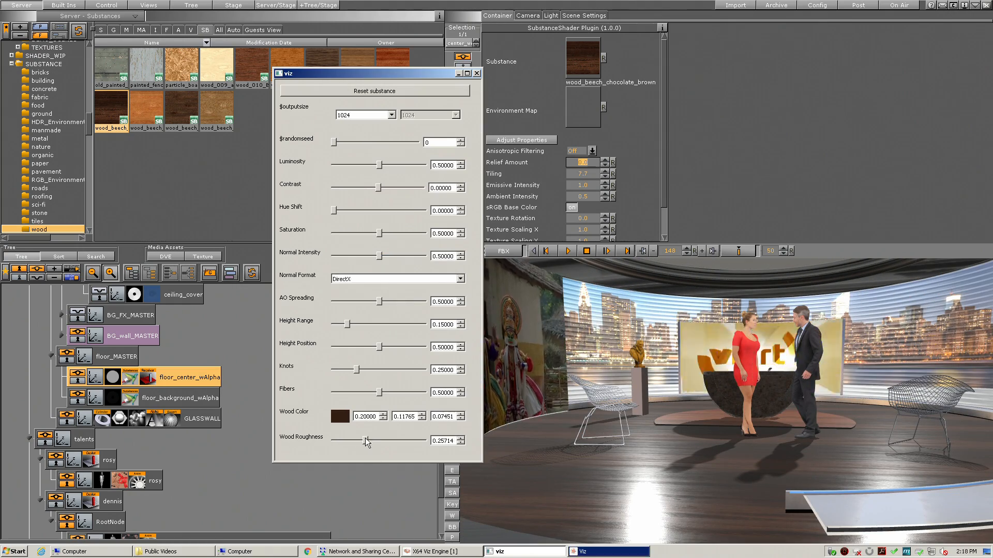
left_click_drag(364, 441, 379, 440)
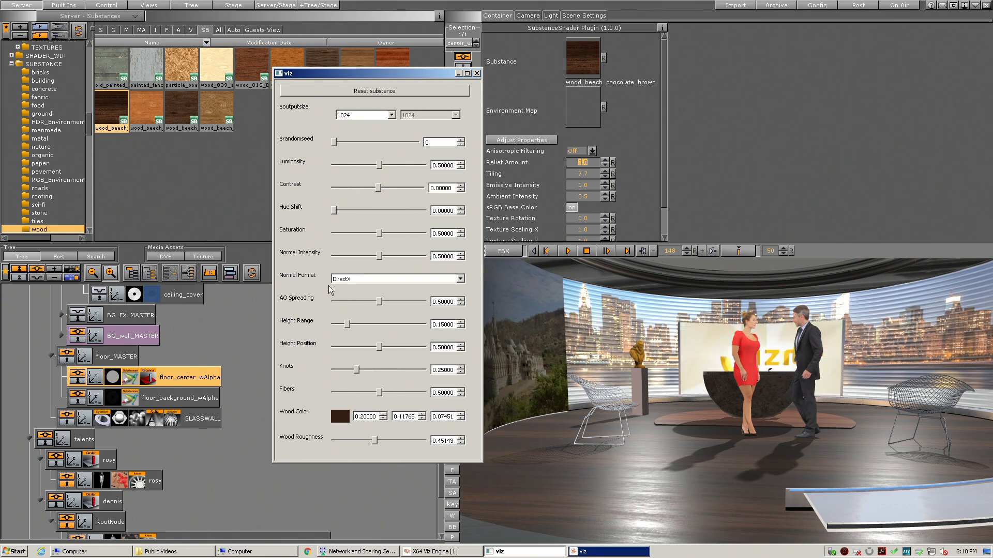
left_click(397, 278)
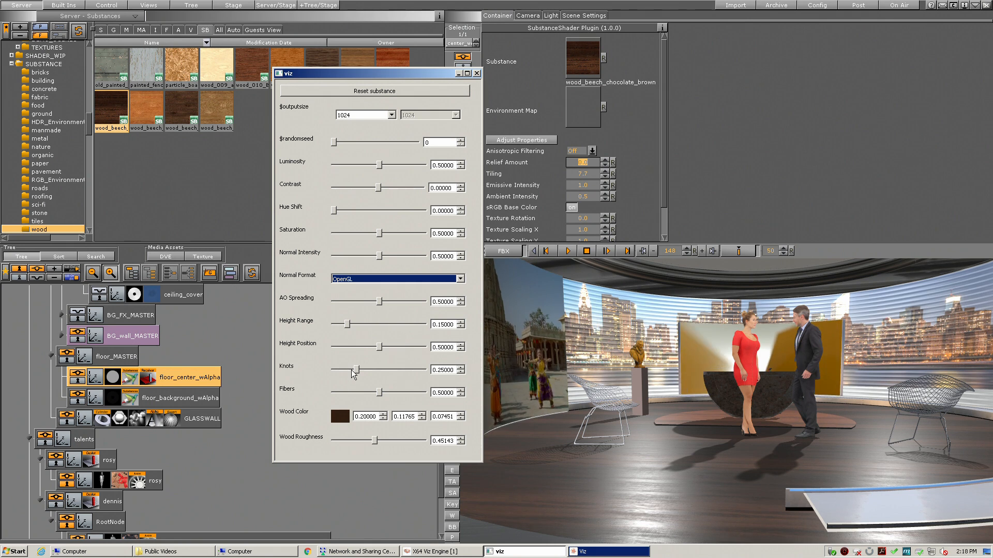
left_click_drag(355, 370, 412, 369)
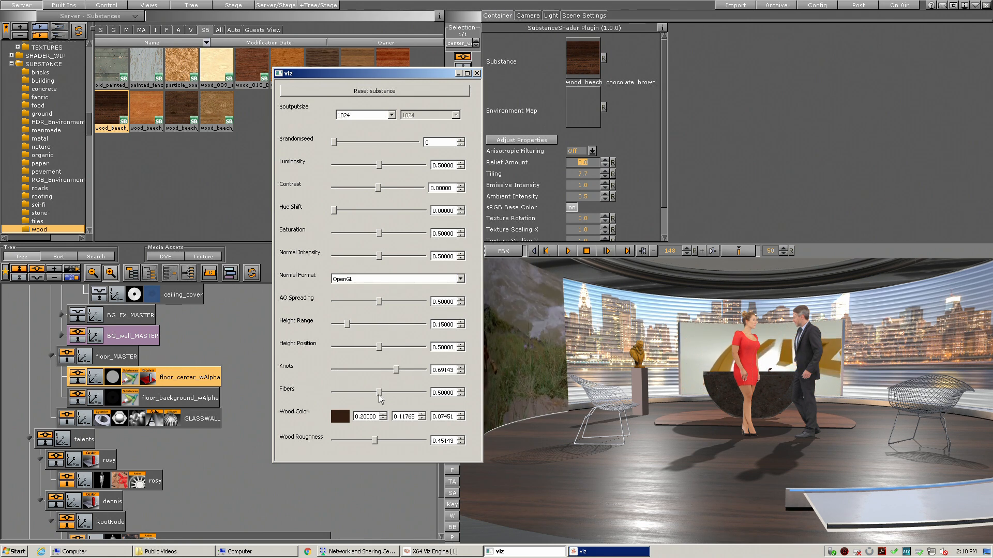
left_click_drag(378, 392, 353, 392)
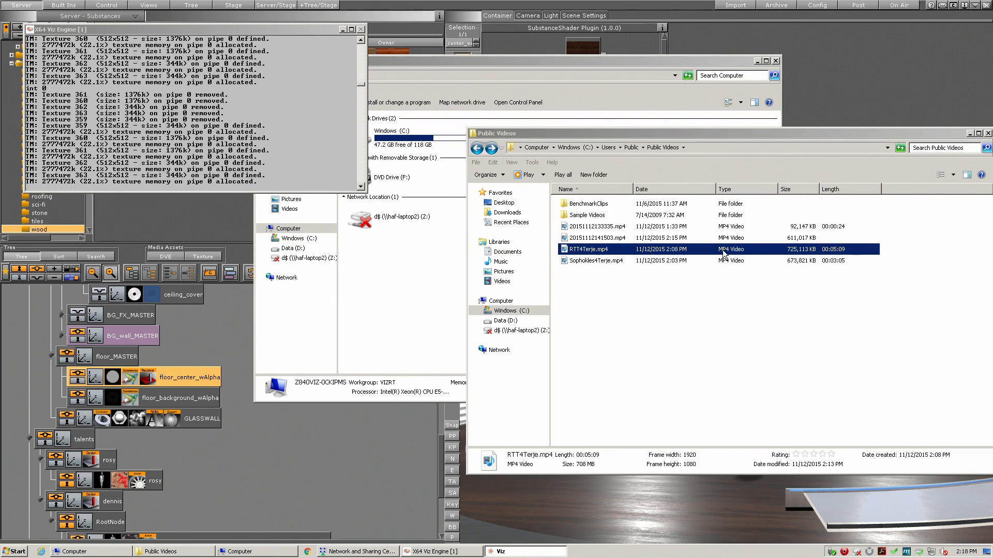
mouse_move(775, 103)
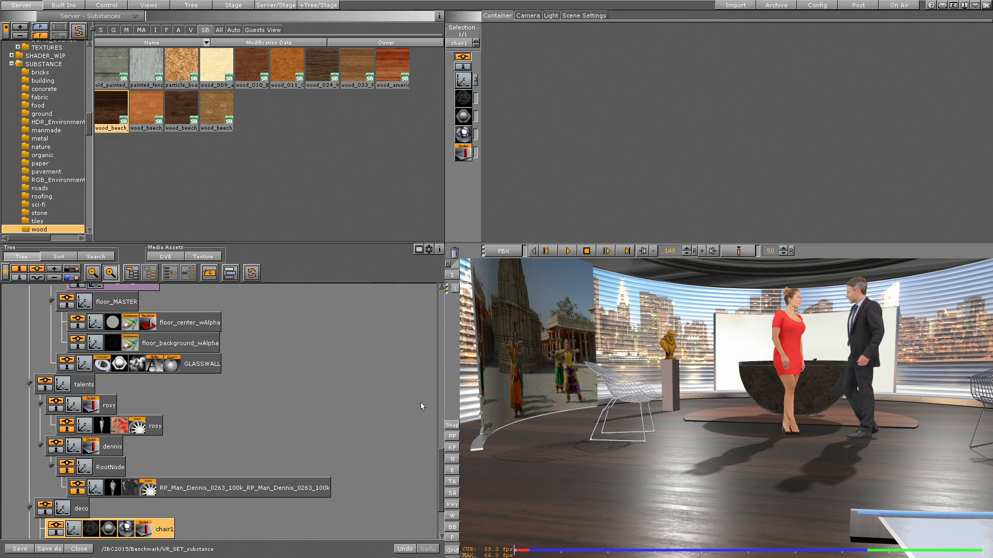
Select chair1 in the scene tree and bring up its Transformation editor
left_click(81, 509)
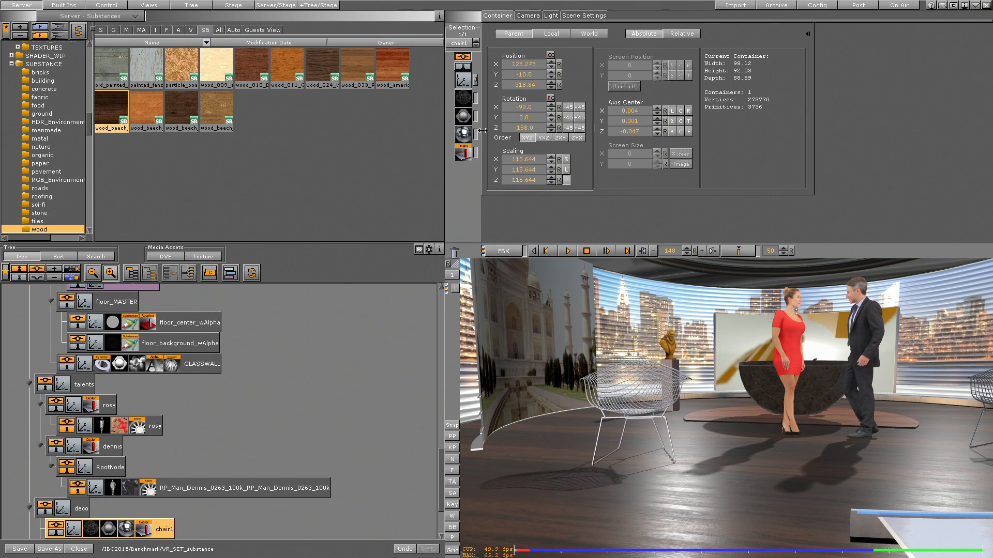
left_click(523, 126)
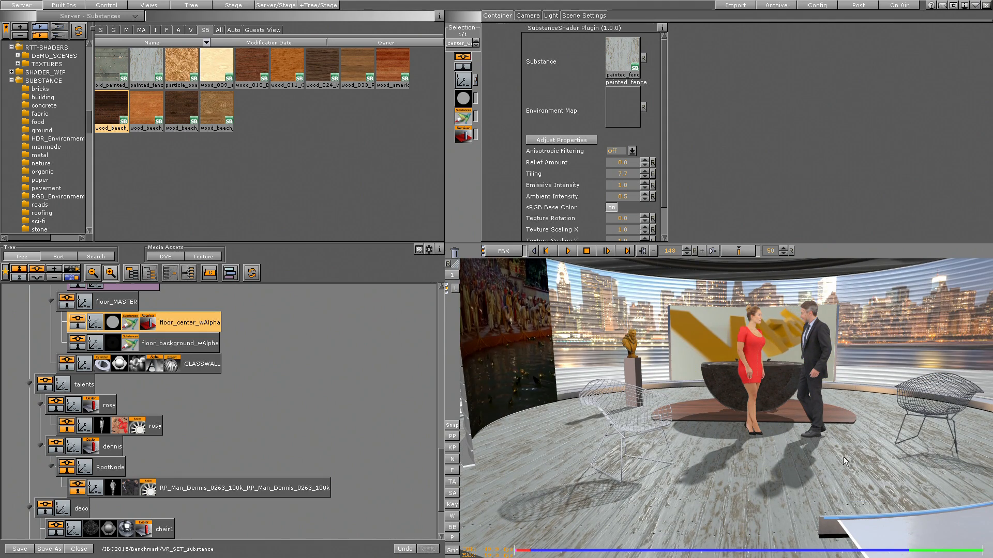
Set the painted-fence substance to 1024 output resolution with nine planks
left_click(559, 140)
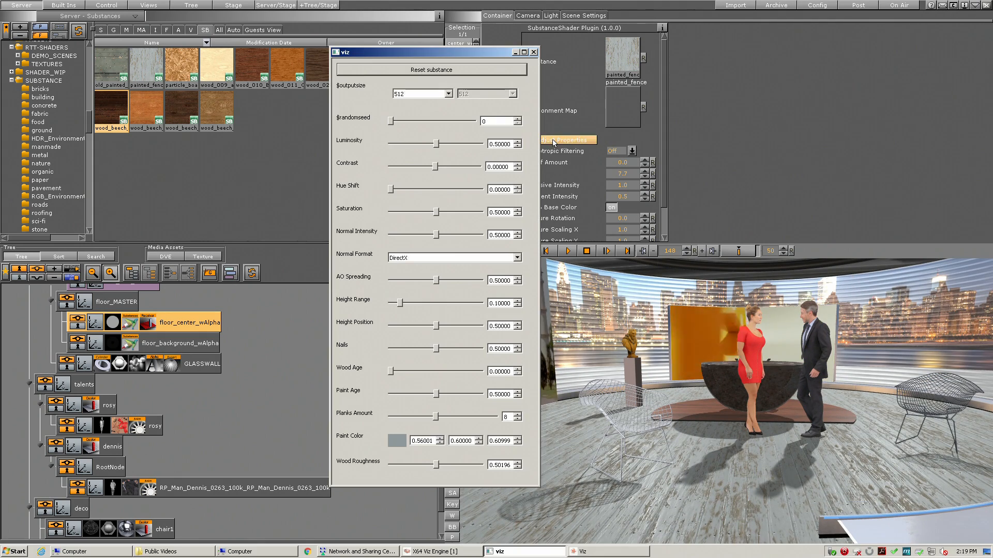
left_click(418, 94)
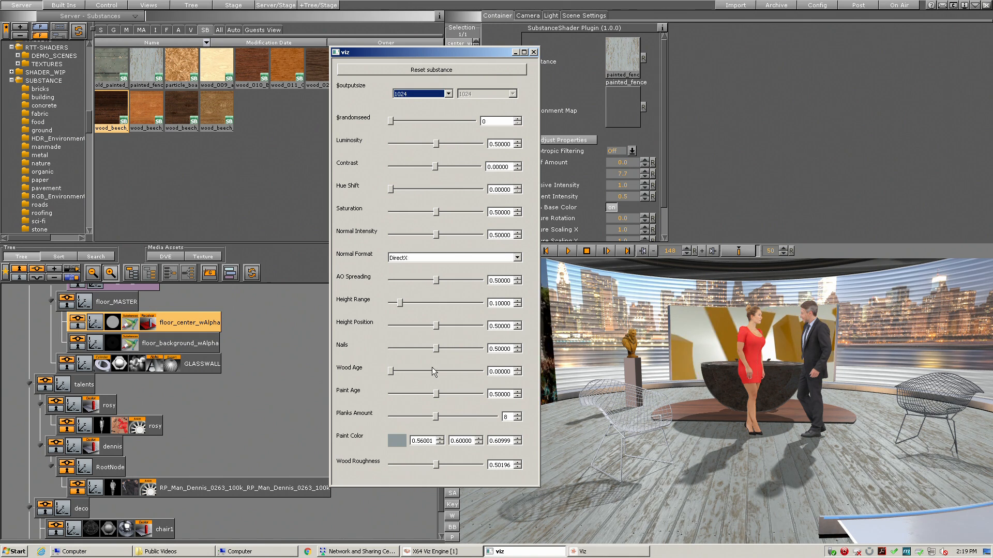
left_click_drag(436, 416, 451, 417)
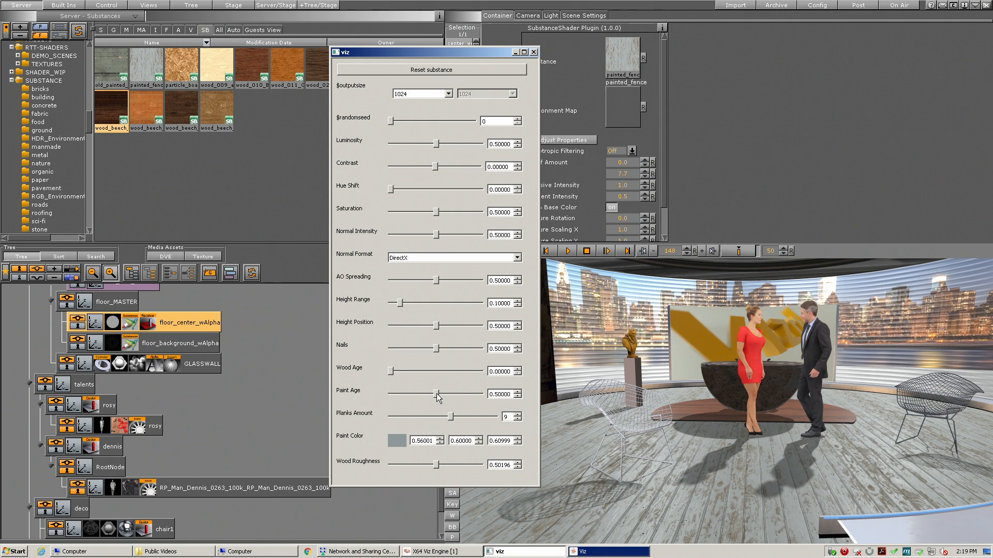
Age the paint to about 0.71 and raise wood roughness to about 0.57
left_click_drag(436, 394, 399, 394)
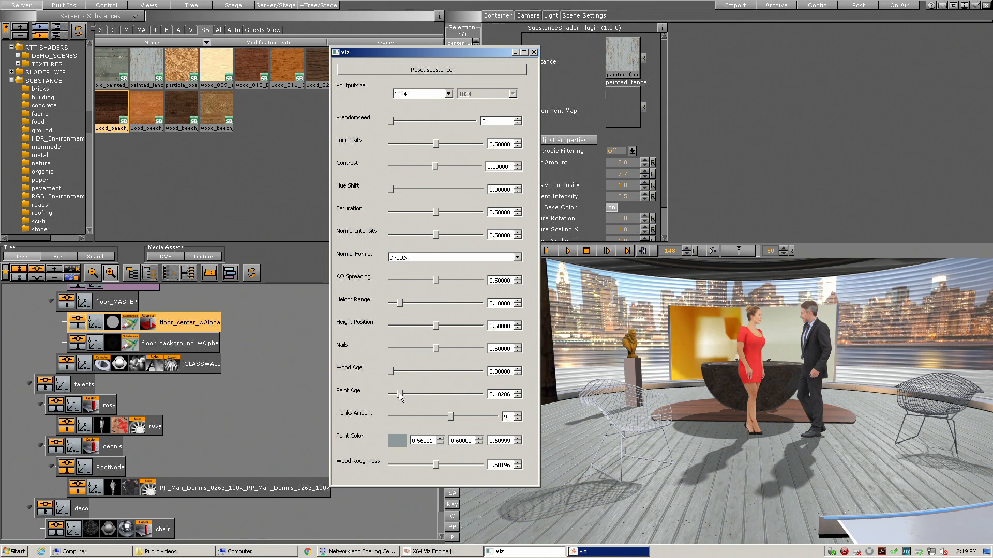
left_click_drag(400, 393, 390, 393)
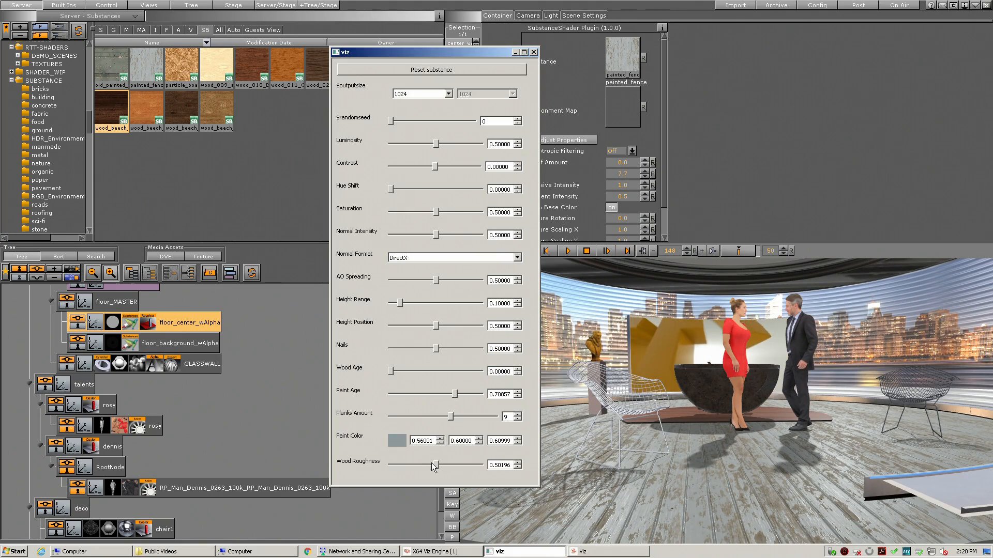
left_click_drag(430, 466, 442, 466)
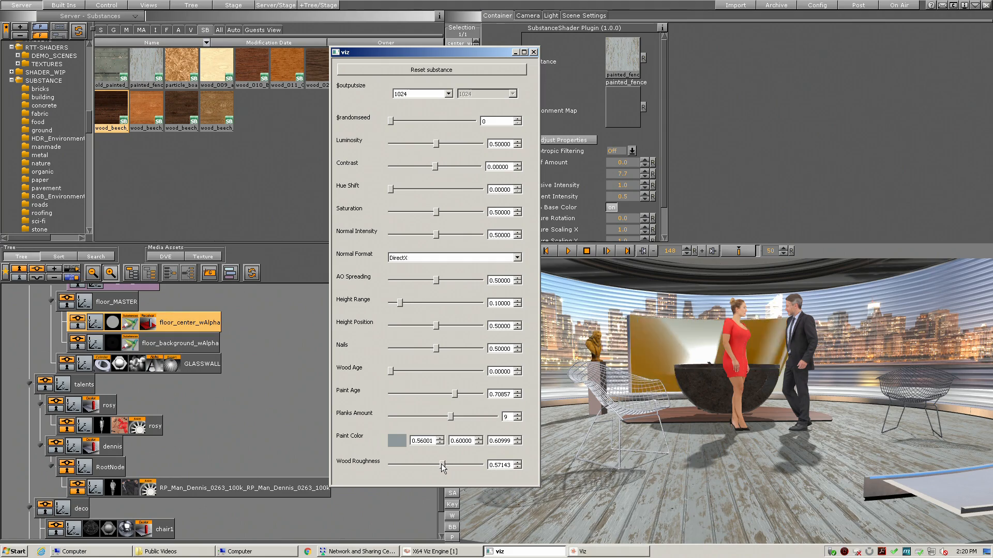